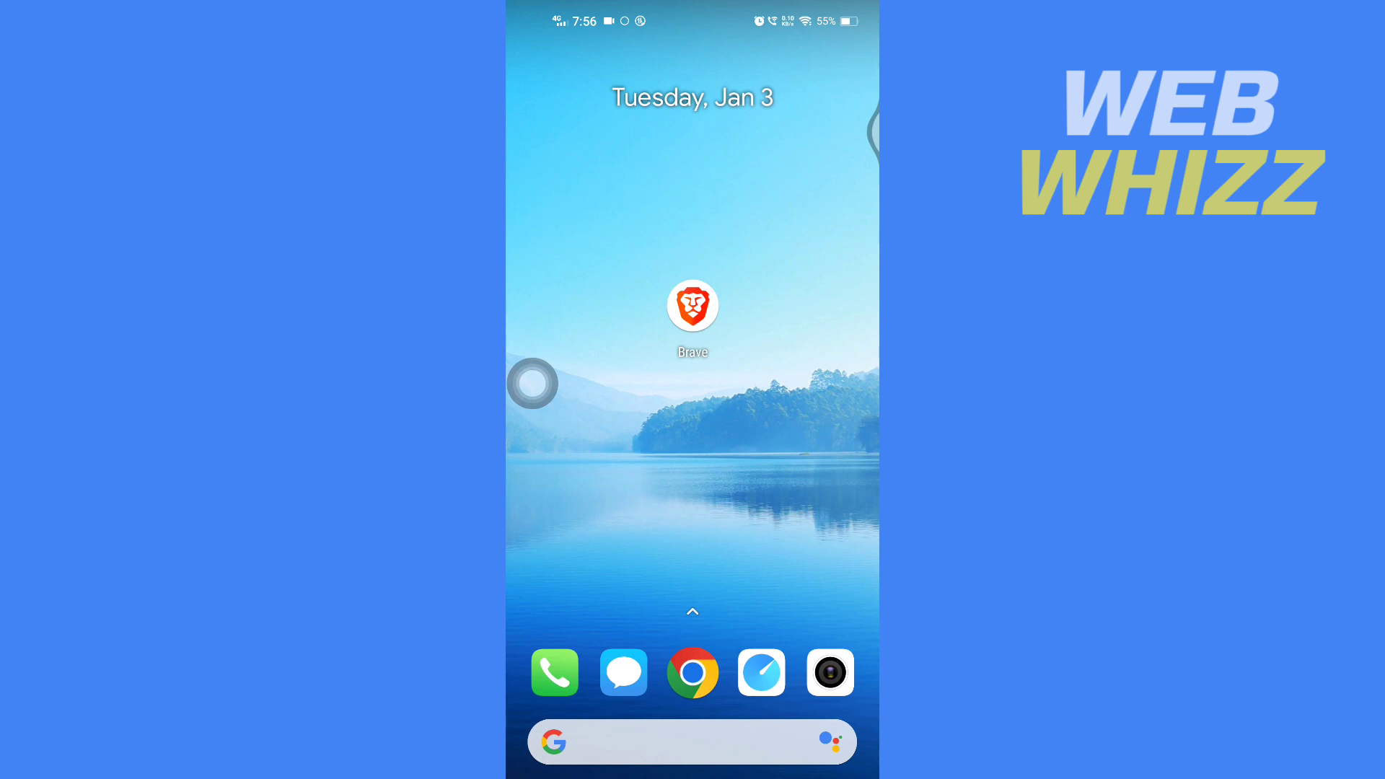
Launch Brave from the home screen so its new-tab page appears
{"action": "left_click", "coordinate": [691, 306]}
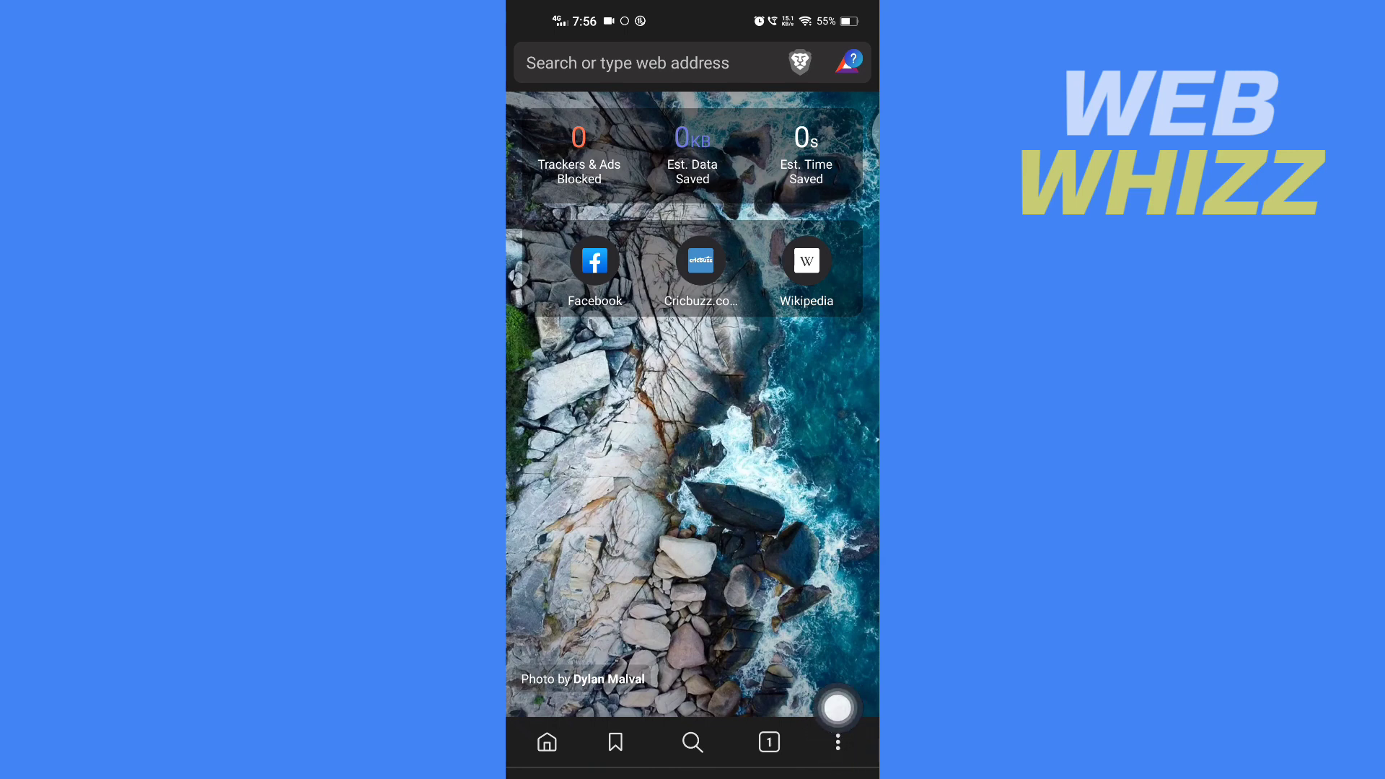
Go through the three-dot menu and Settings to the Languages page under Display
{"action": "left_click", "coordinate": [835, 741]}
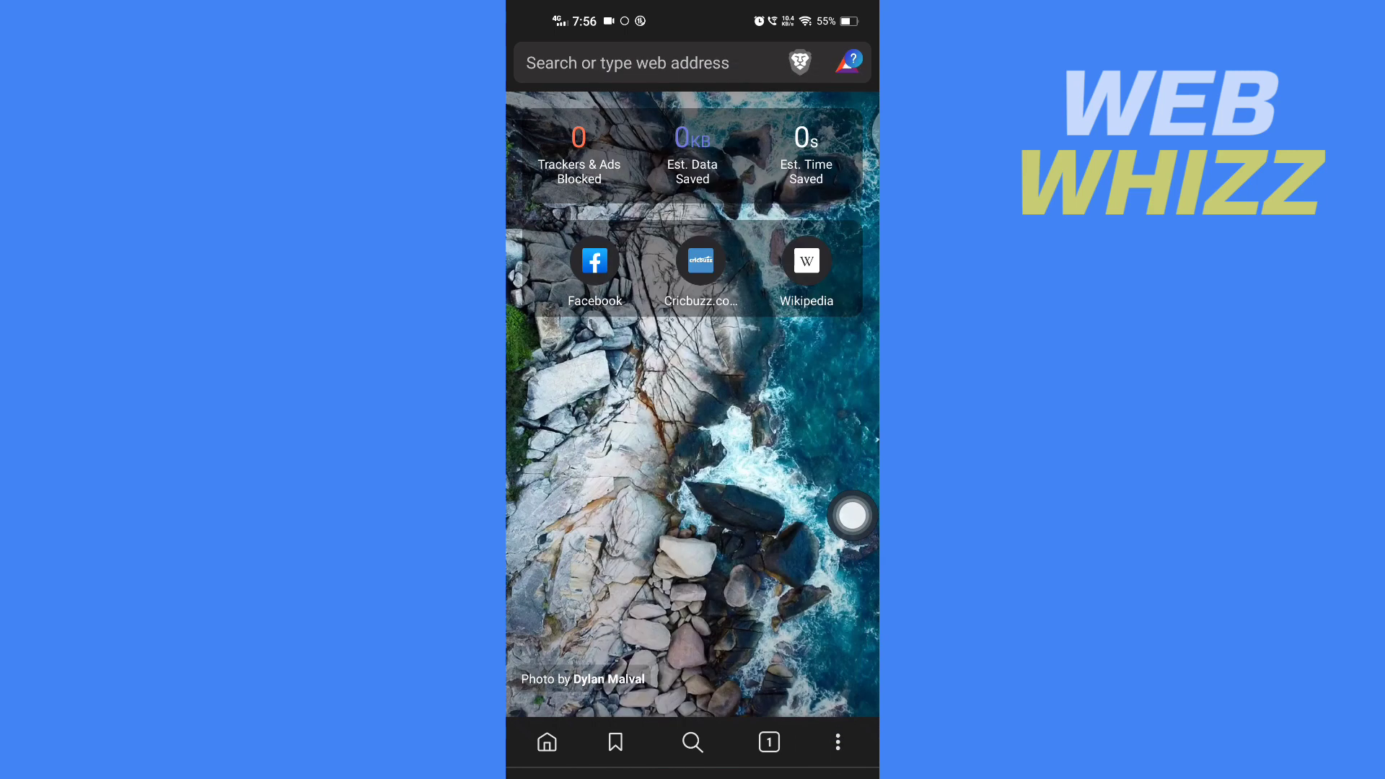
{"action": "left_click", "coordinate": [836, 742]}
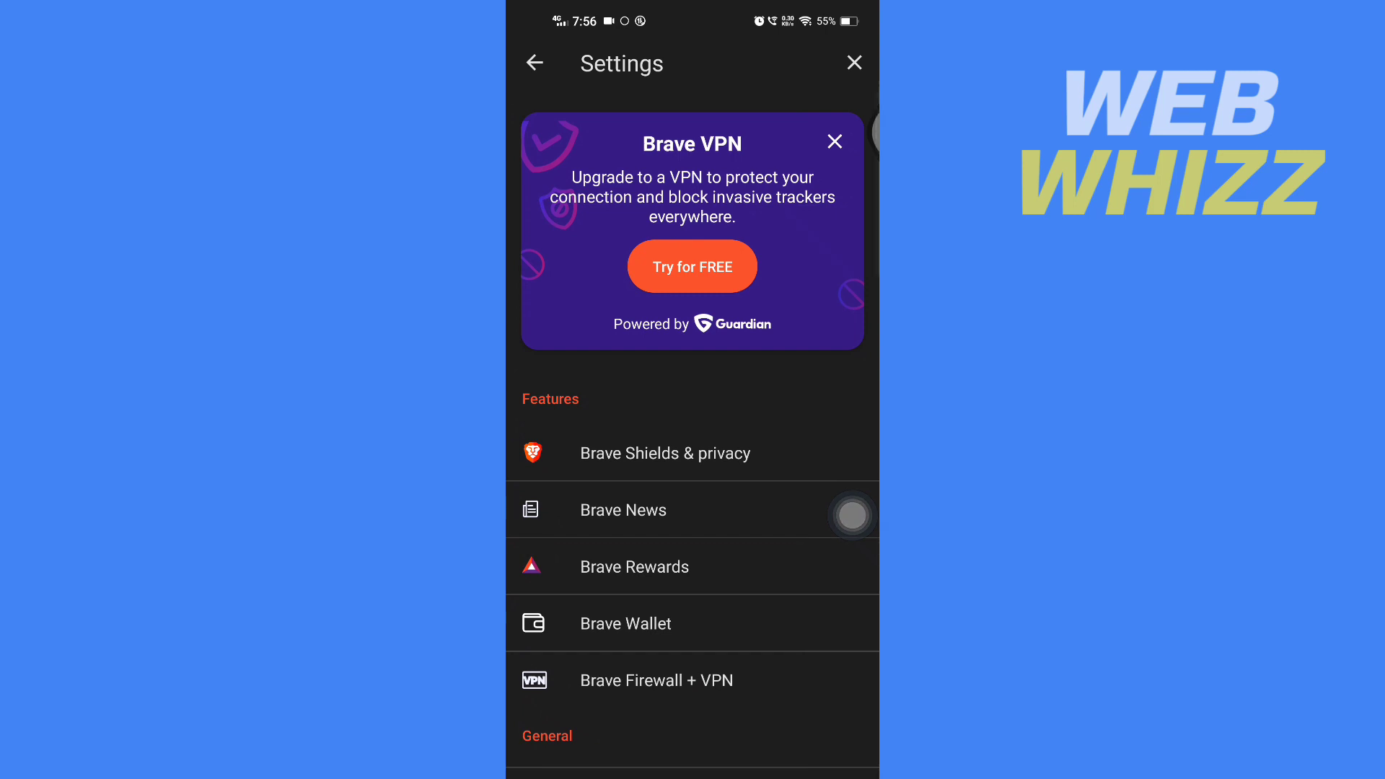
{"action": "scroll", "scroll_direction": "down", "scroll_amount": 3}
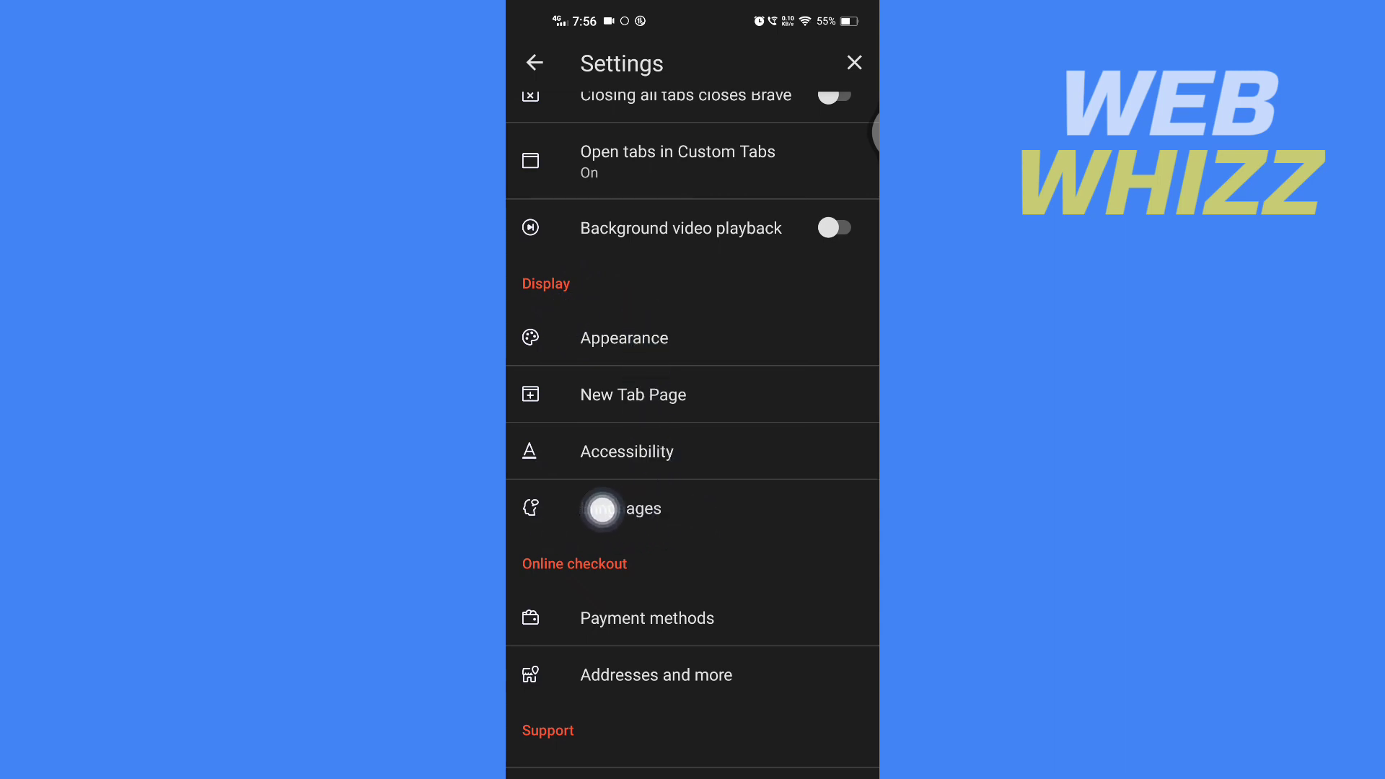
{"action": "left_click", "coordinate": [636, 509]}
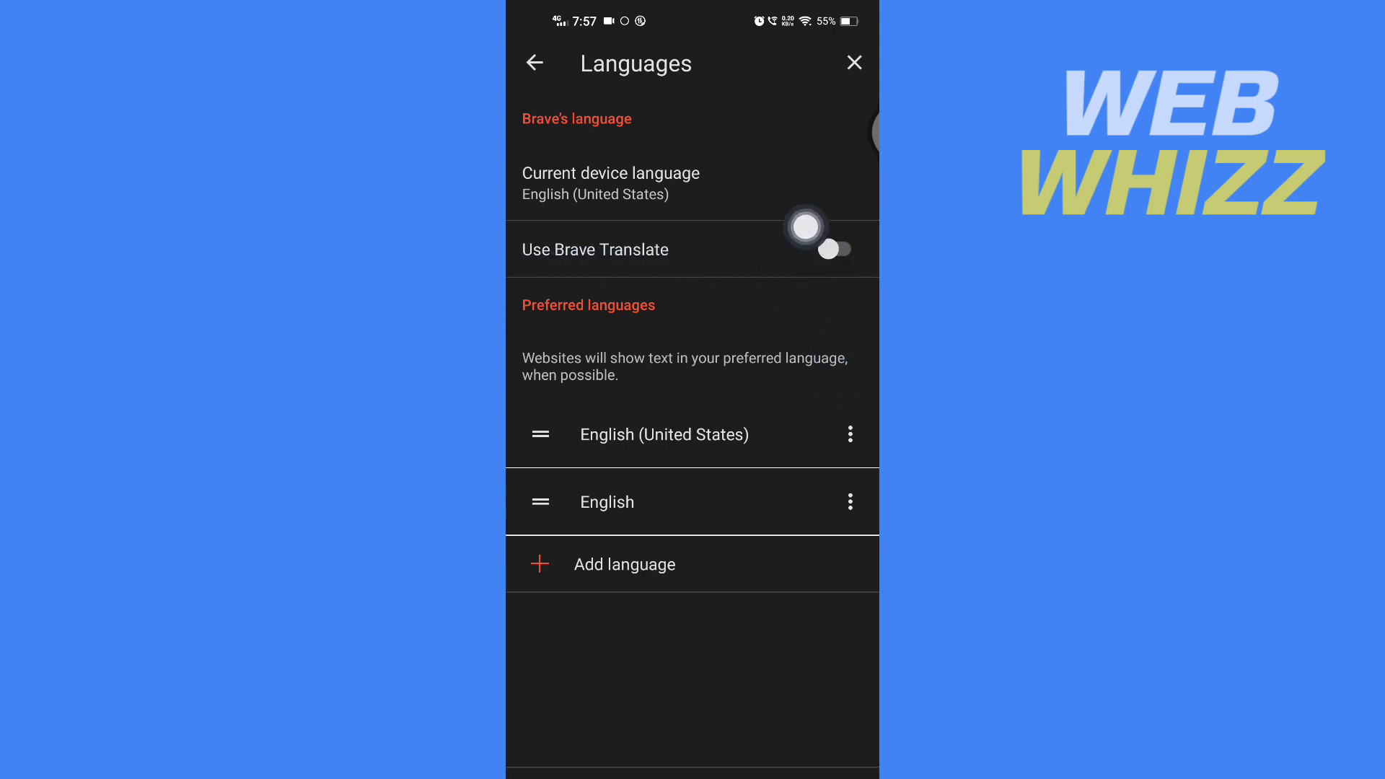
Switch on Use Brave Translate and confirm RELAUNCH NOW so the change takes effect
{"action": "left_click", "coordinate": [831, 250]}
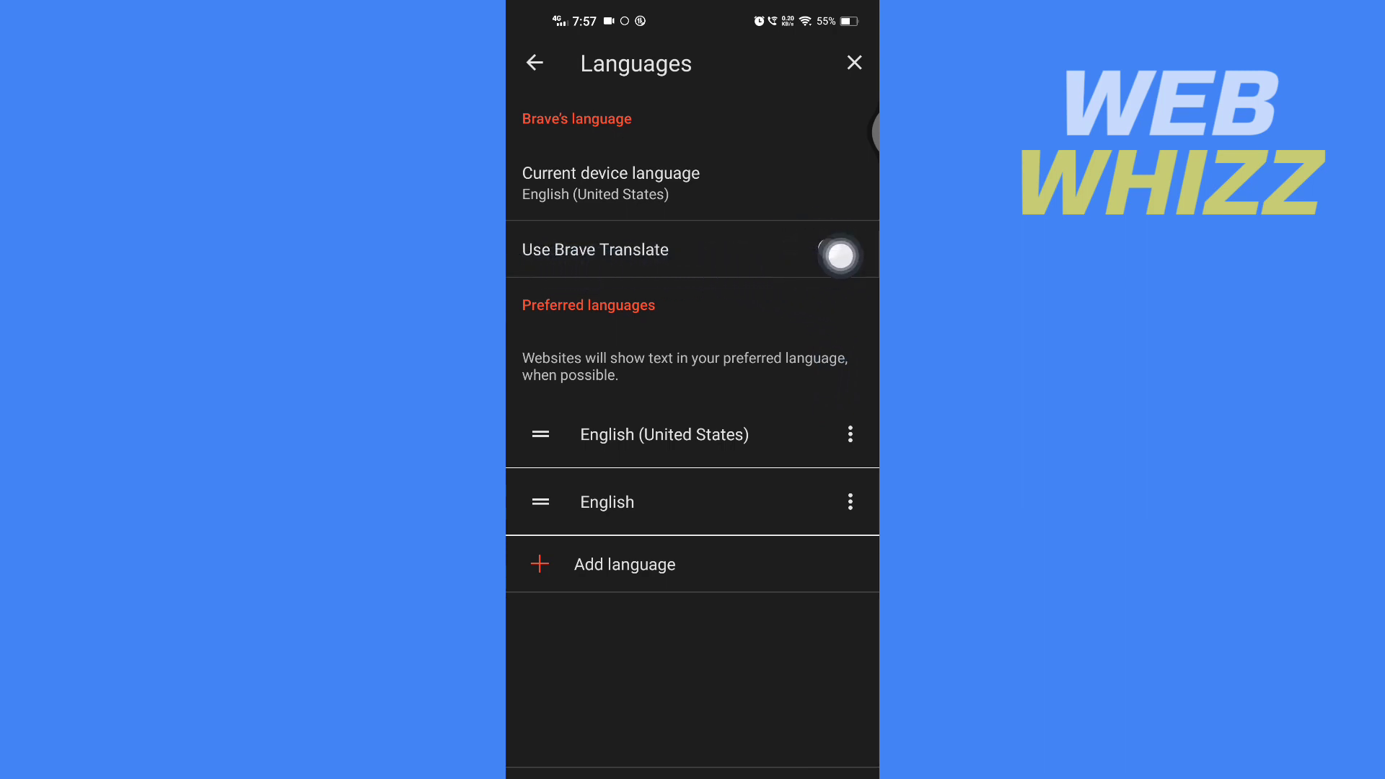
{"action": "left_click", "coordinate": [838, 250]}
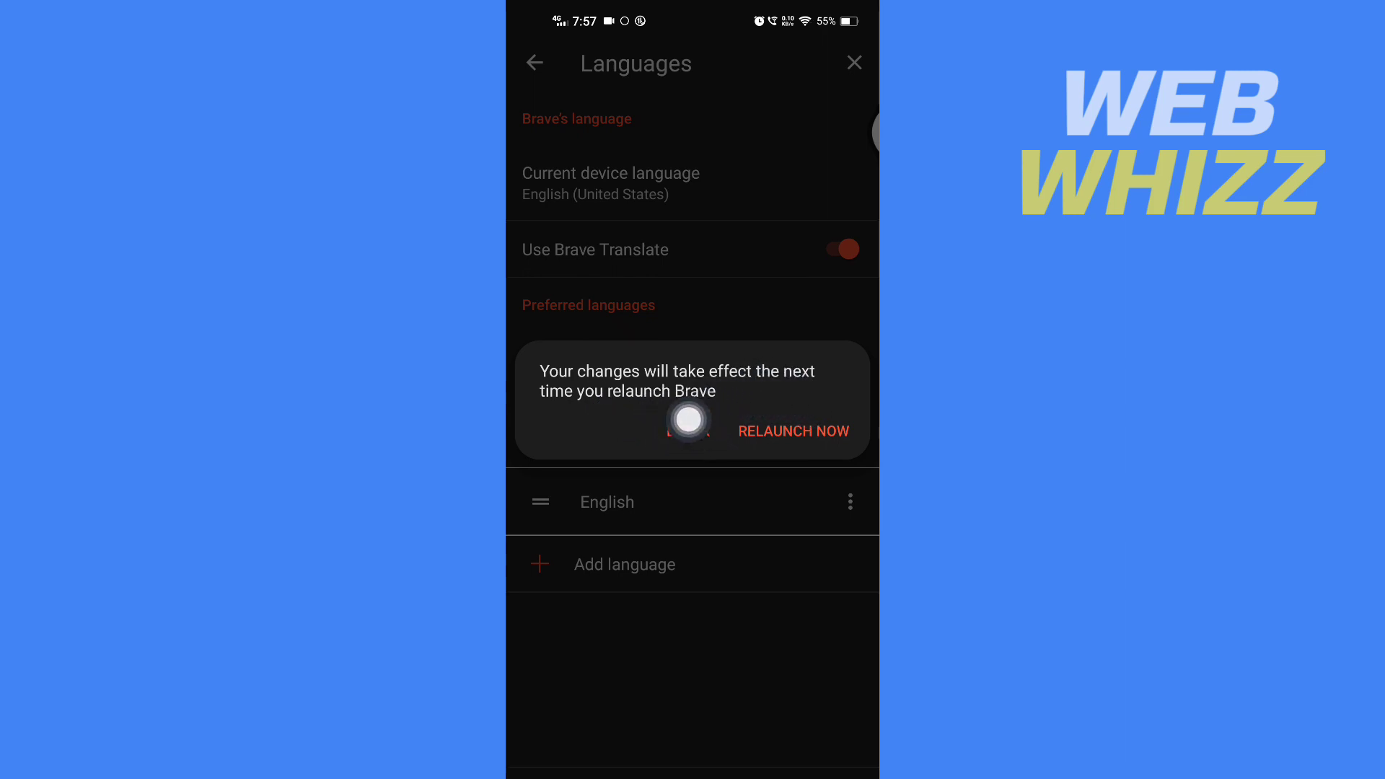
{"action": "mouse_move", "coordinate": [799, 431]}
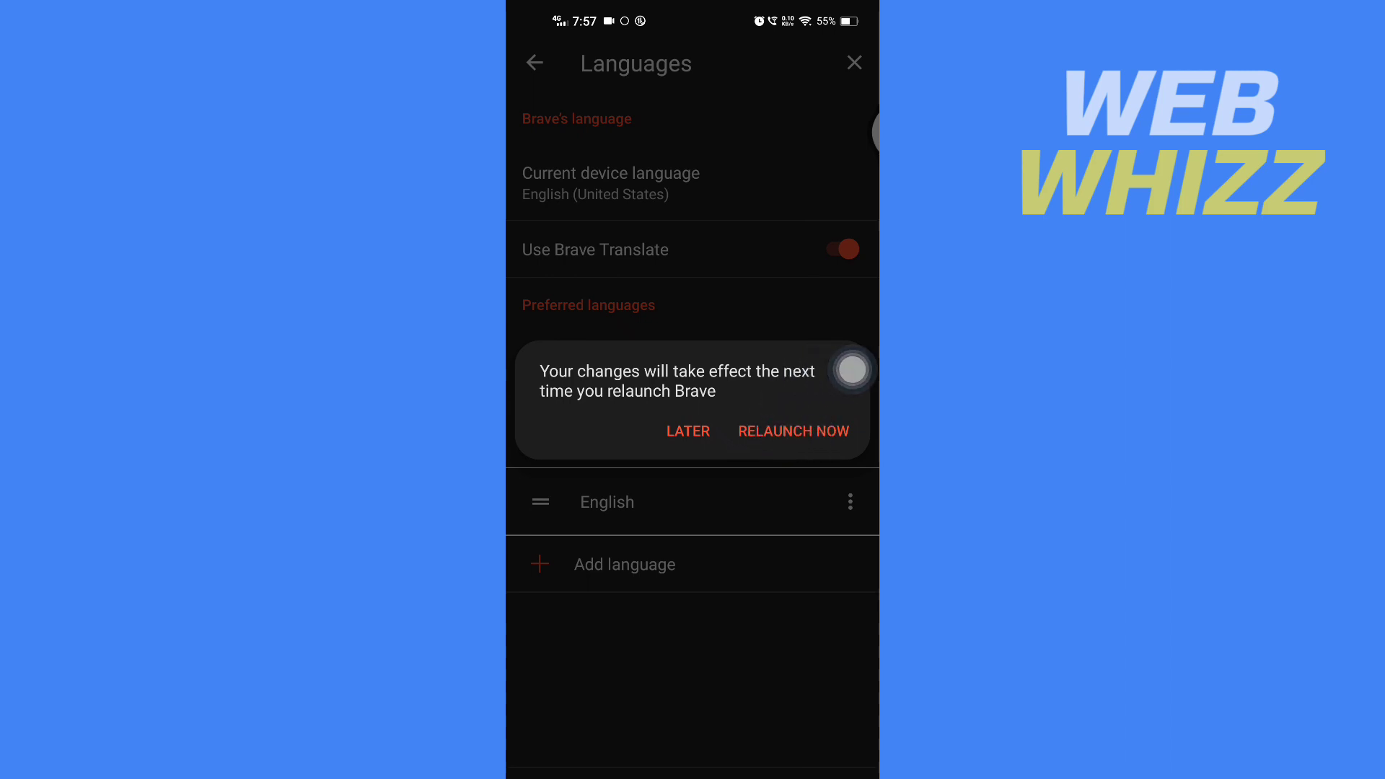
{"action": "left_click", "coordinate": [792, 431]}
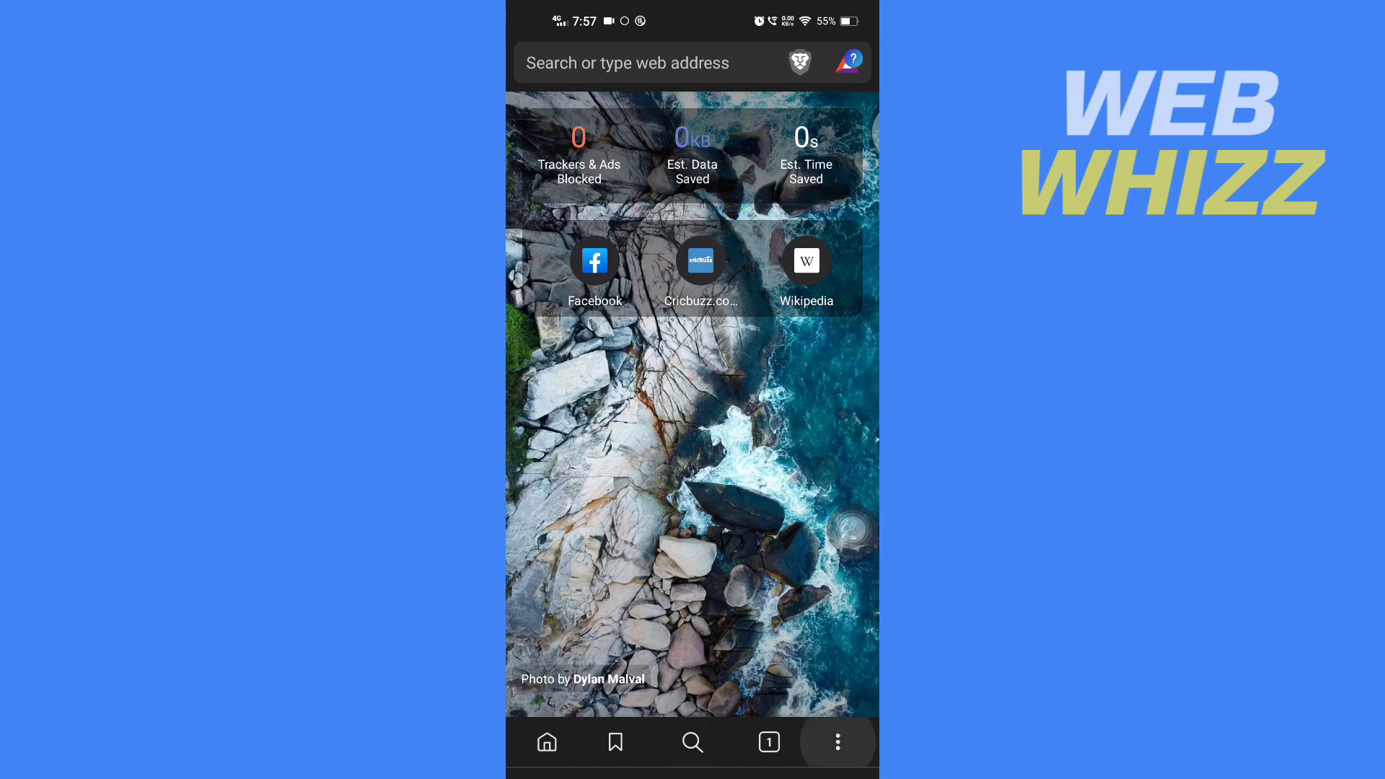
Return via Settings to the Languages page, where Brave Translate shows as on
{"action": "left_click", "coordinate": [835, 742]}
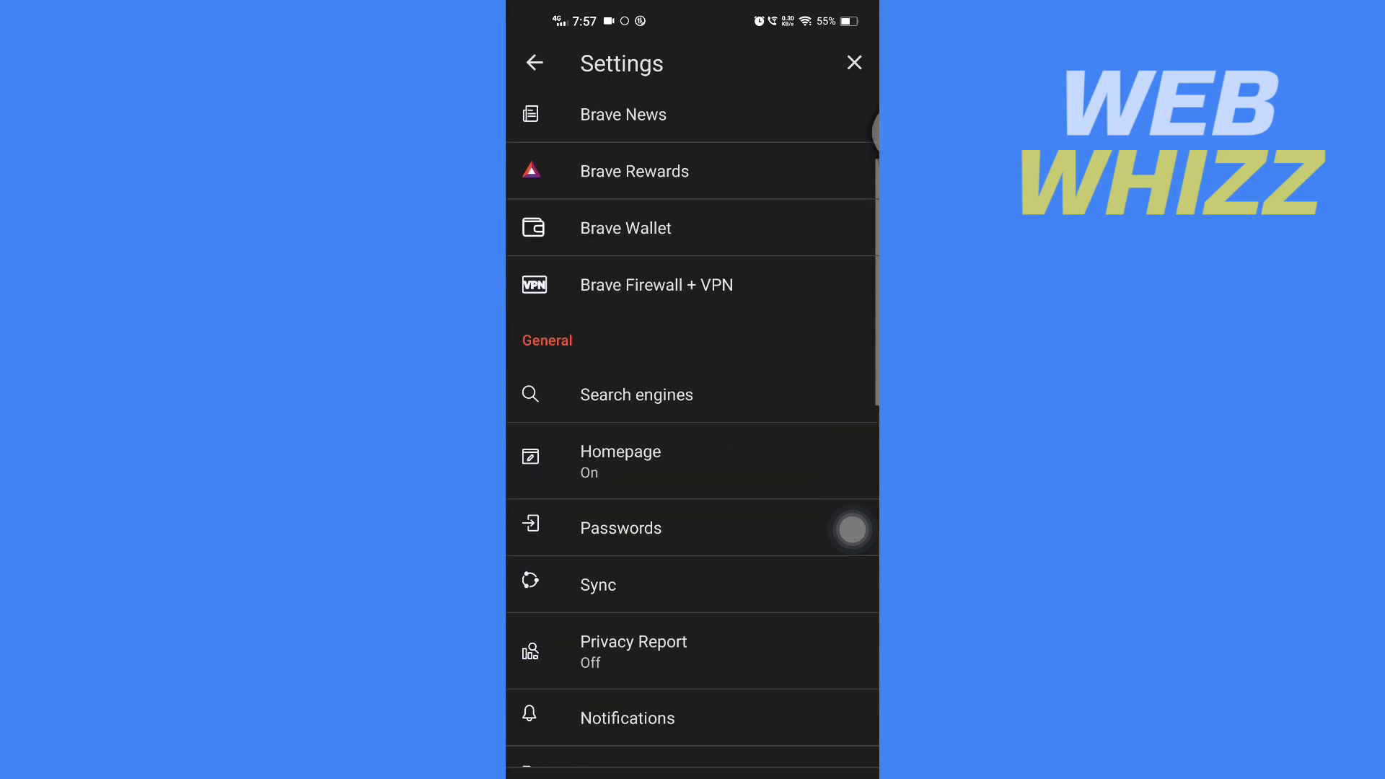
{"action": "scroll", "scroll_direction": "down", "scroll_amount": 3}
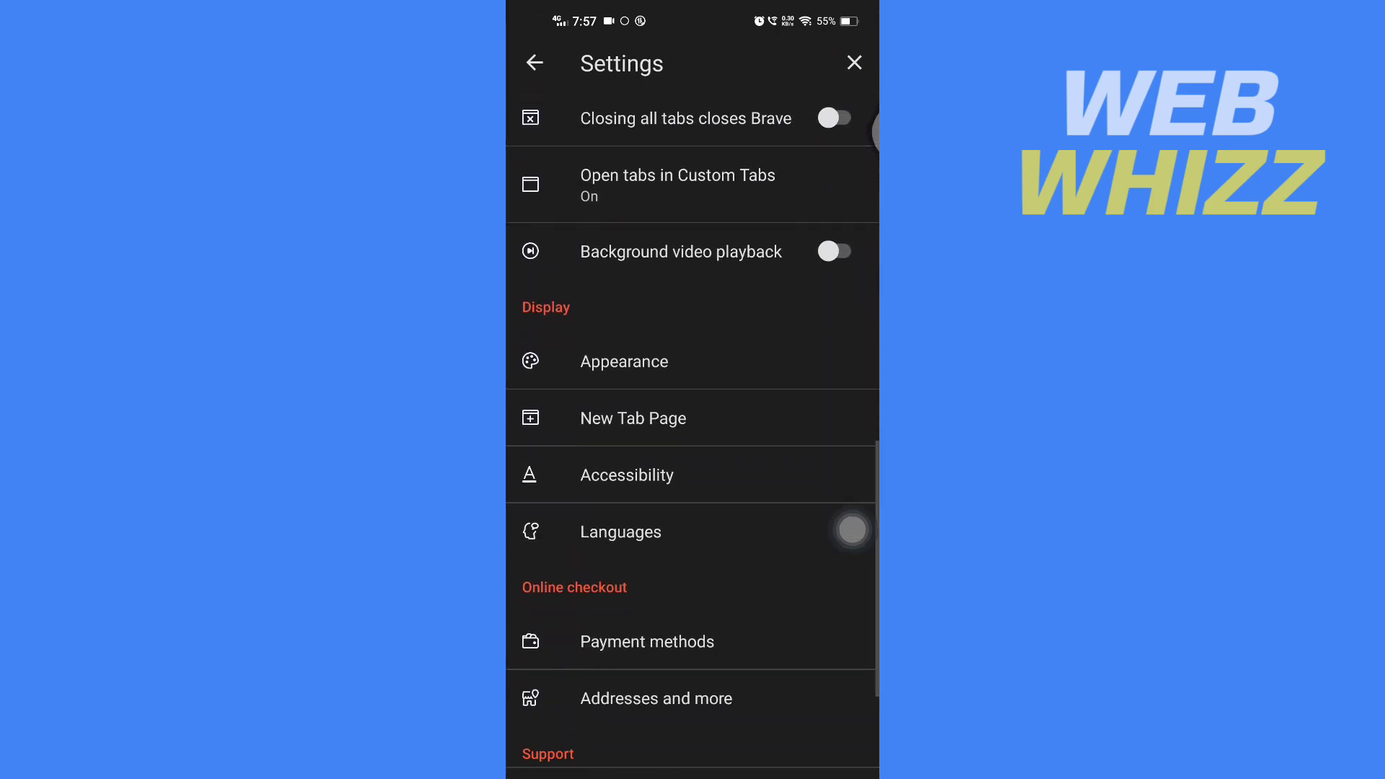
{"action": "left_click", "coordinate": [621, 533]}
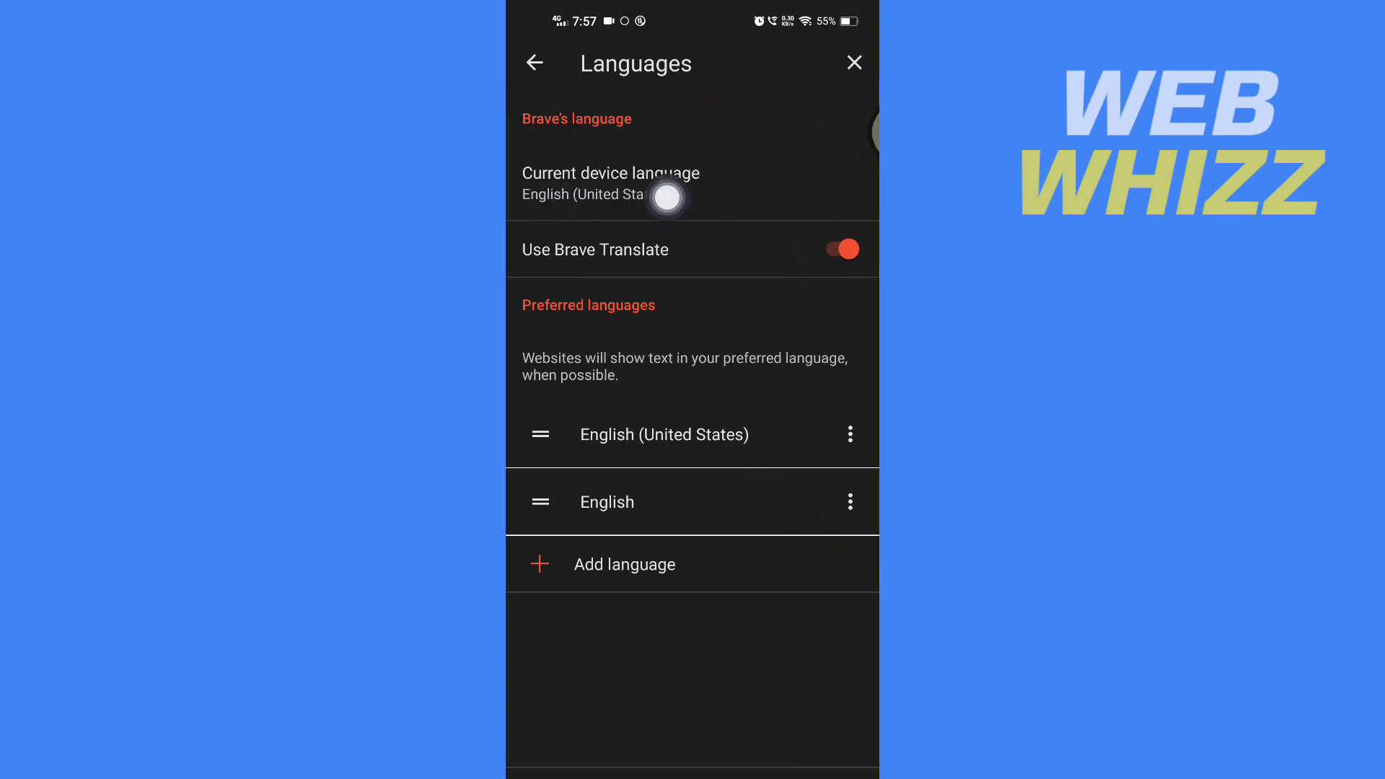
Open the Select language list from Current device language, back out, then reopen it
{"action": "left_click", "coordinate": [623, 564]}
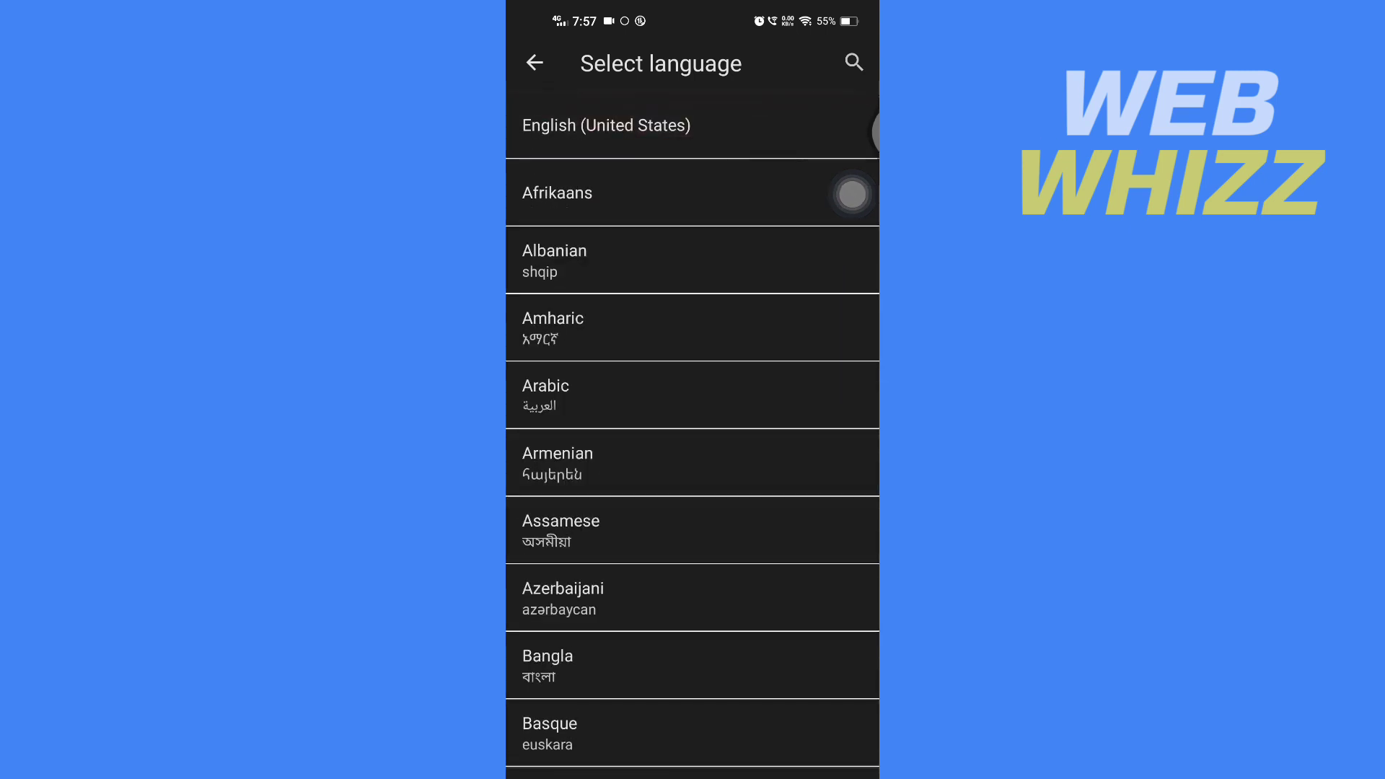
{"action": "left_click", "coordinate": [534, 62]}
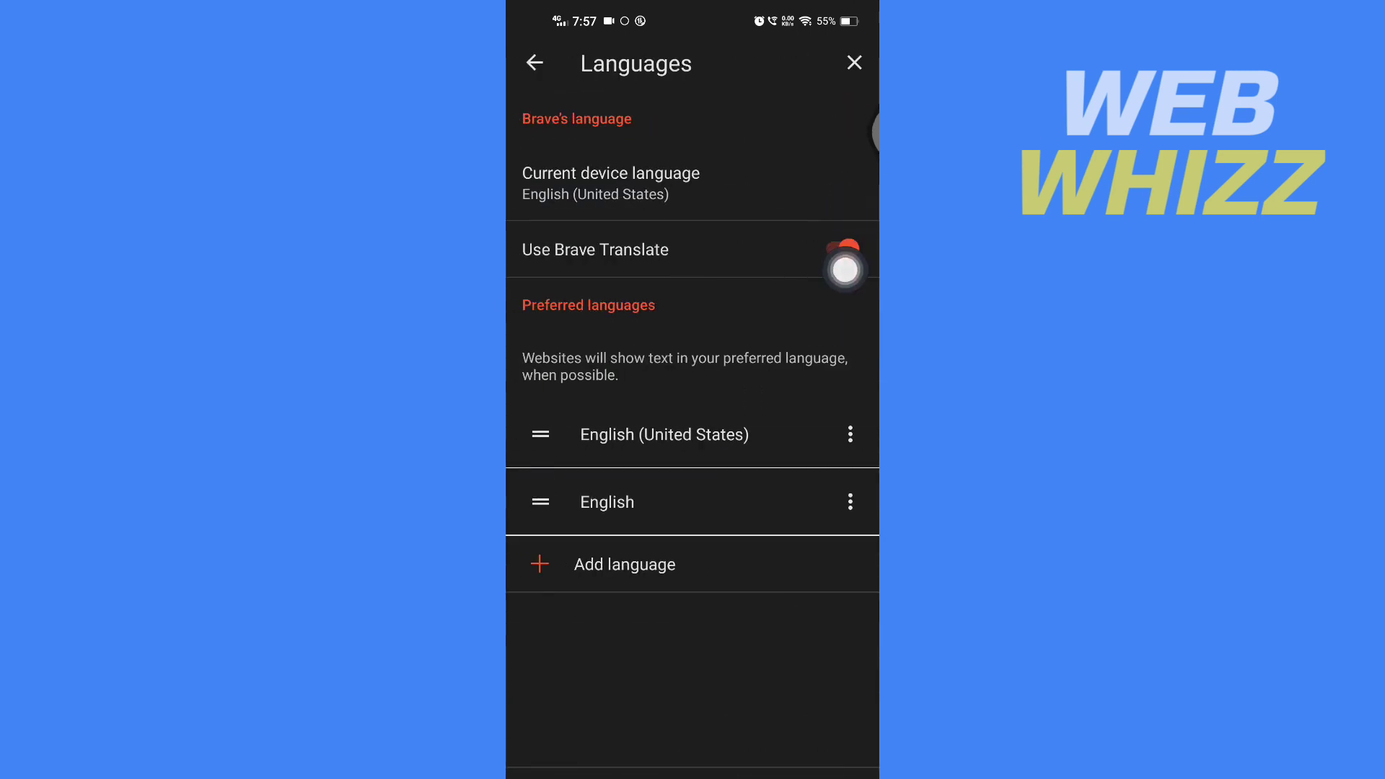
{"action": "left_click", "coordinate": [842, 249]}
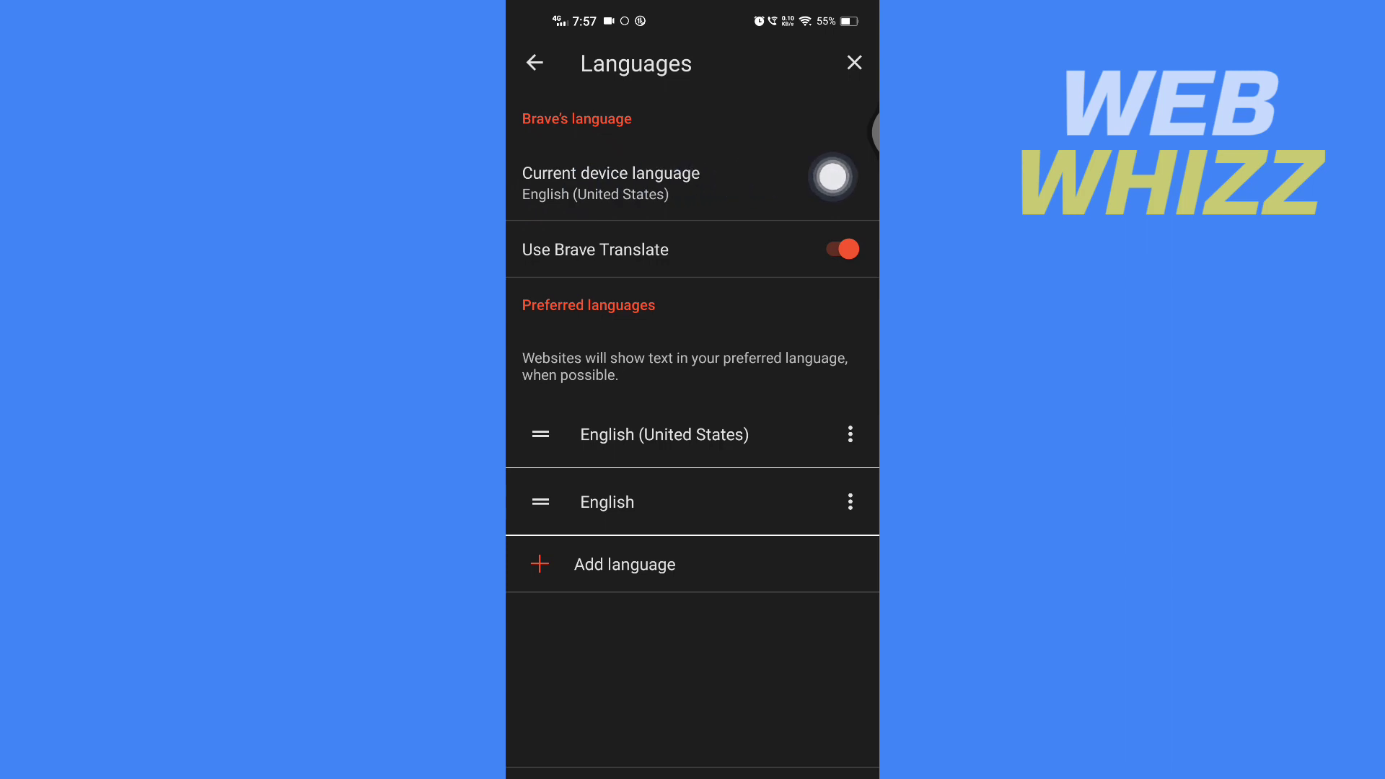